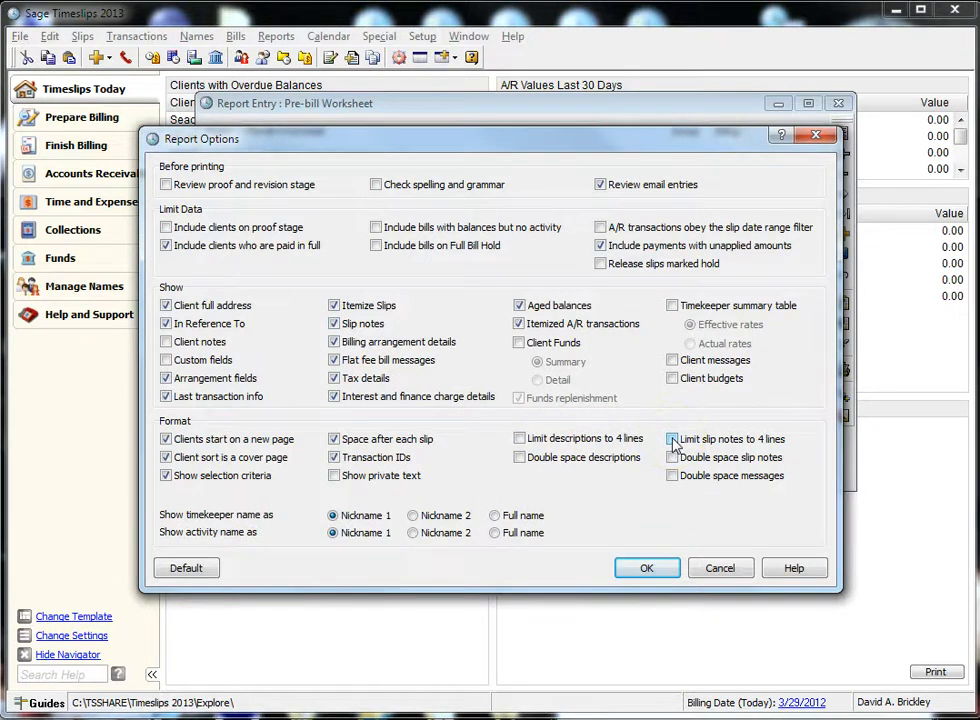
Step: Turn off the four-line limit and double spacing for slip notes in Report Options
left_click(672, 440)
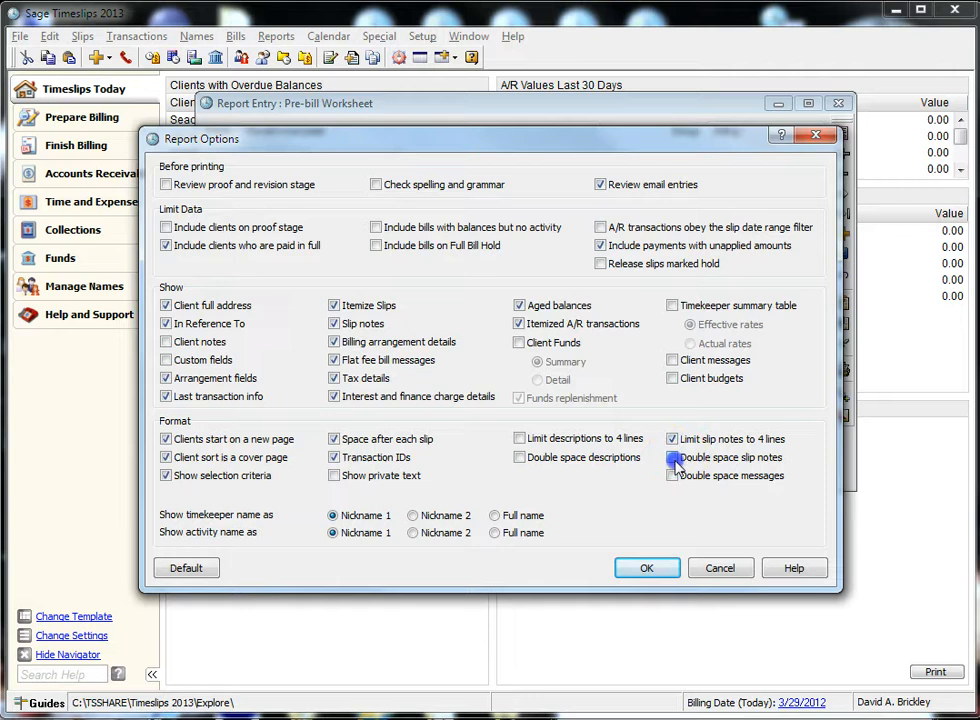
left_click(672, 456)
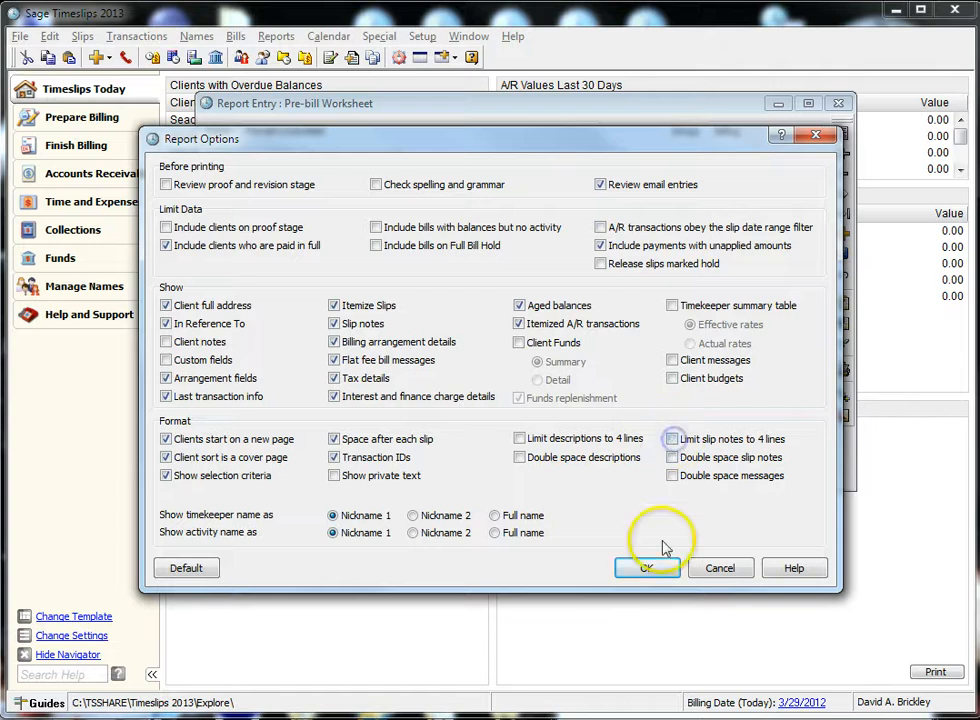
left_click(648, 568)
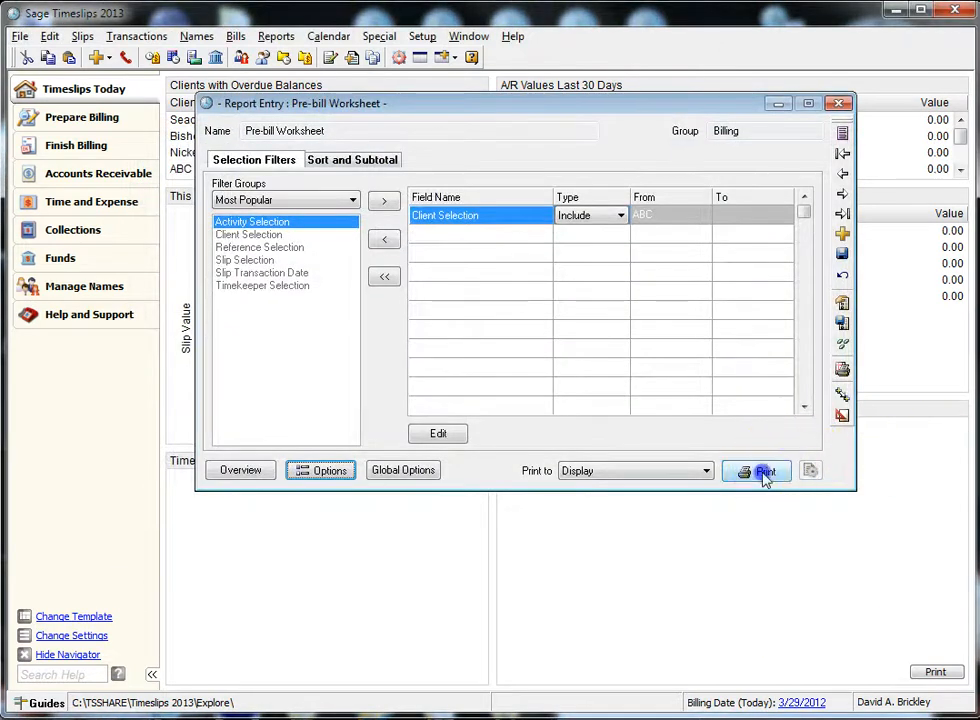
Step: Preview ABC Corporation's Pre-bill Worksheet on screen with slip notes showing
left_click(764, 472)
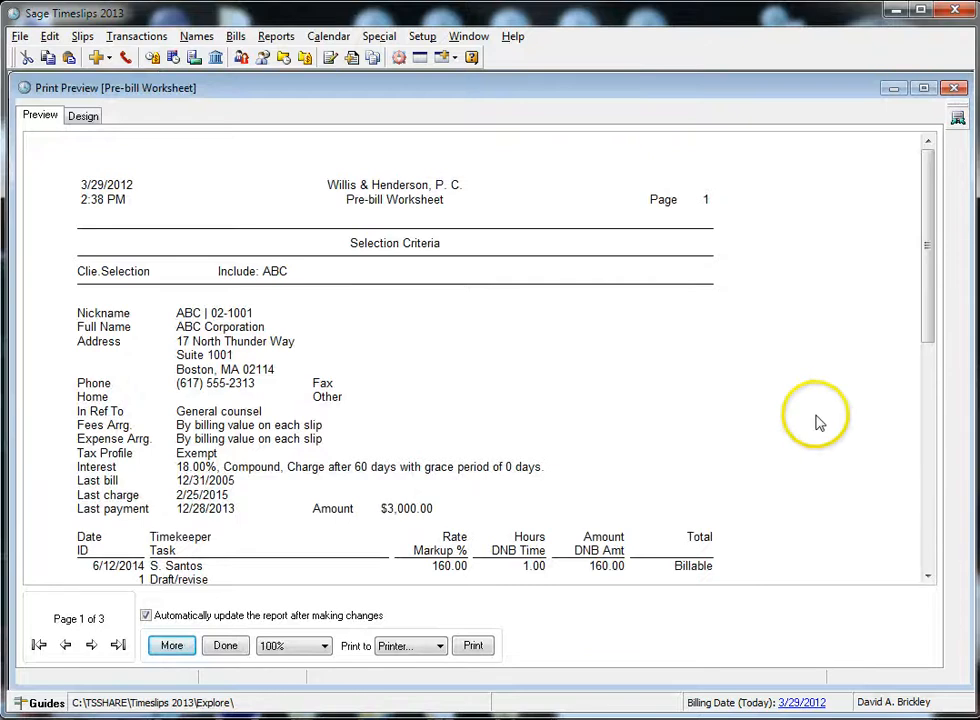
scroll("down", 3)
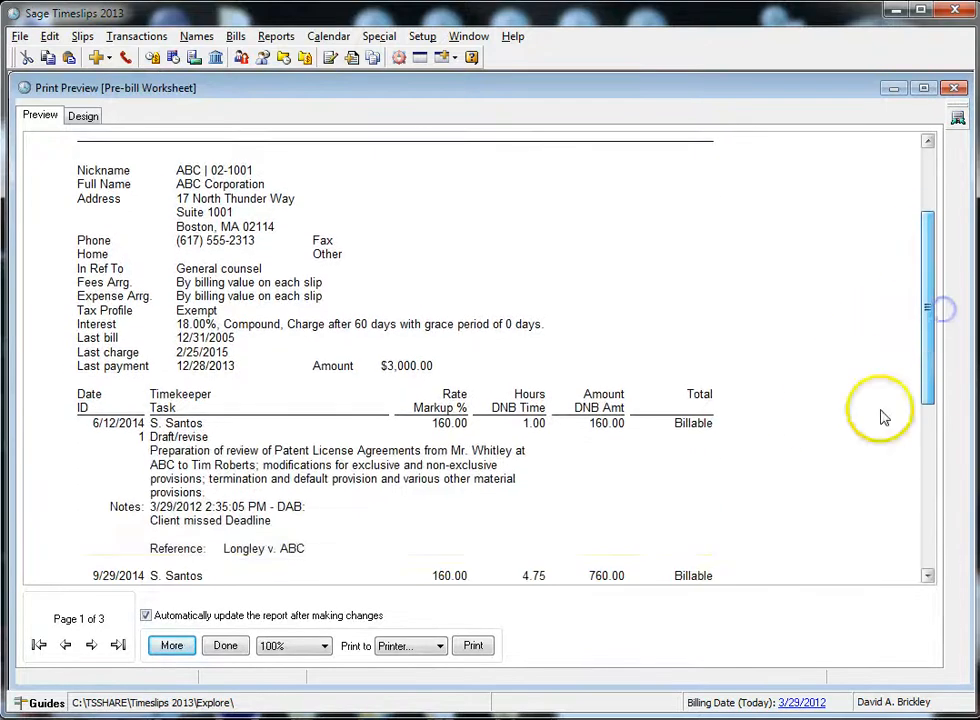